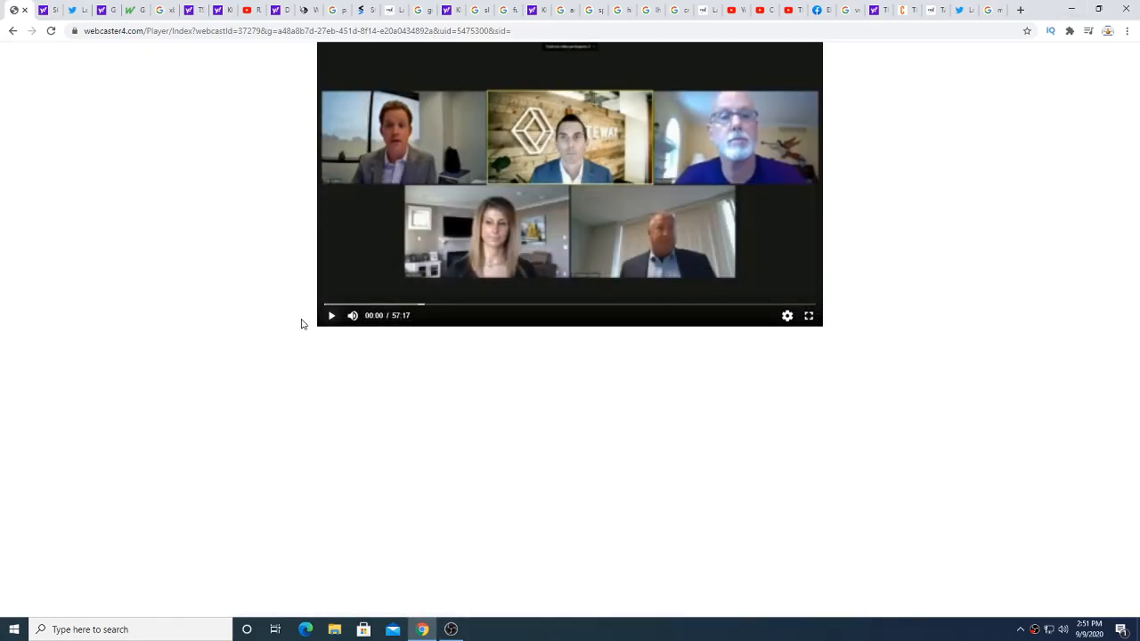
Start playing the five-person investor panel webcast, then switch browser tabs much later
click(332, 315)
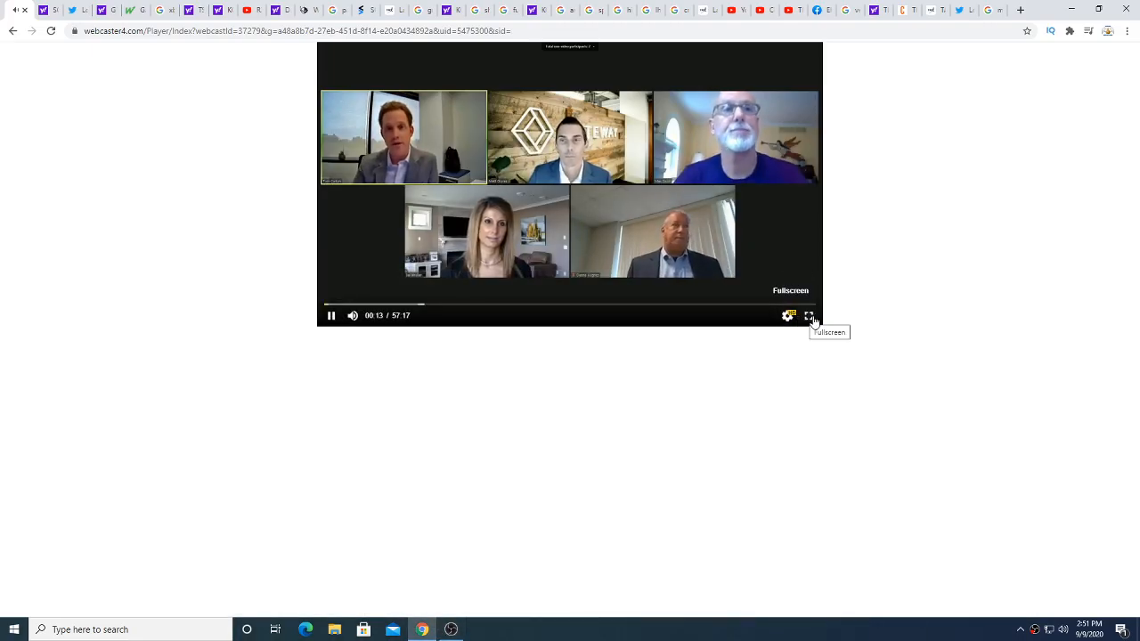
mouse_move(1015, 325)
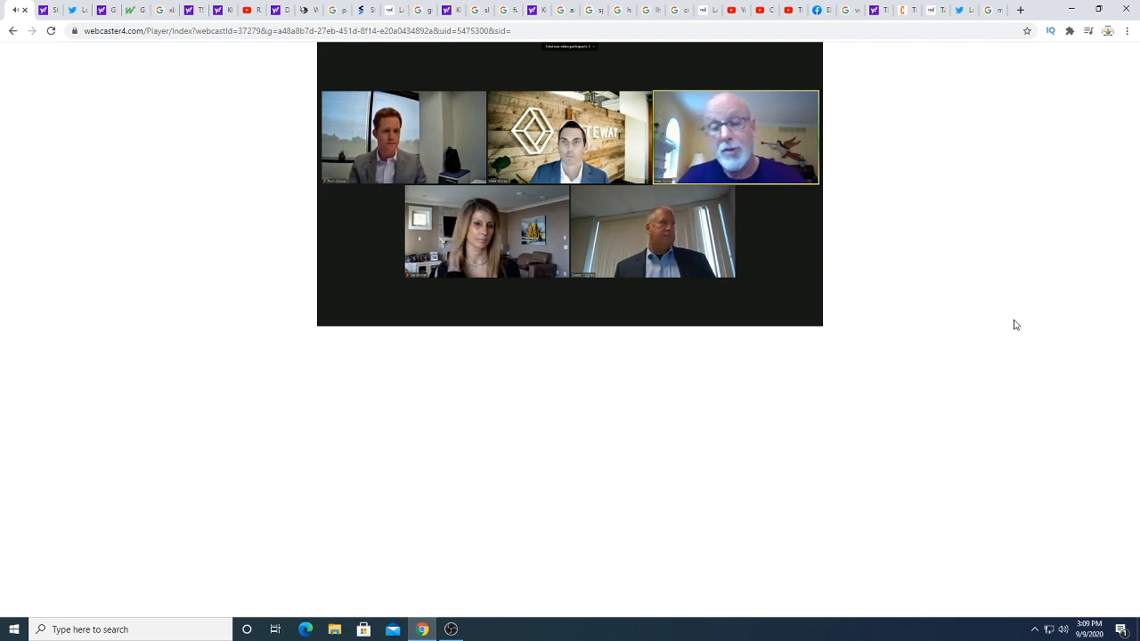
mouse_move(986, 19)
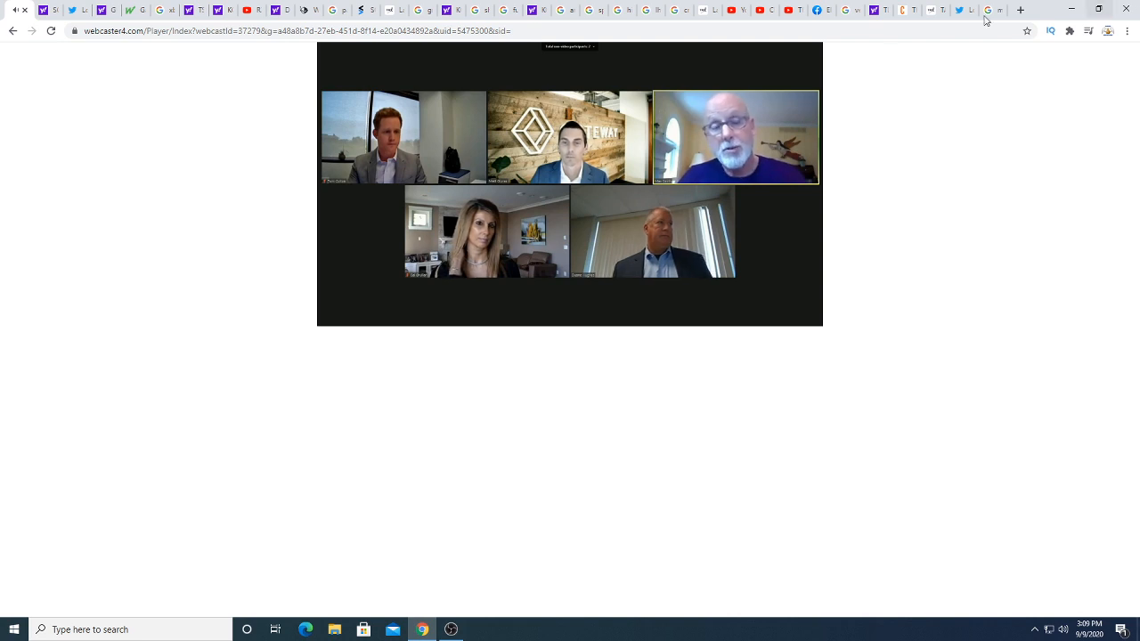
mouse_move(1009, 171)
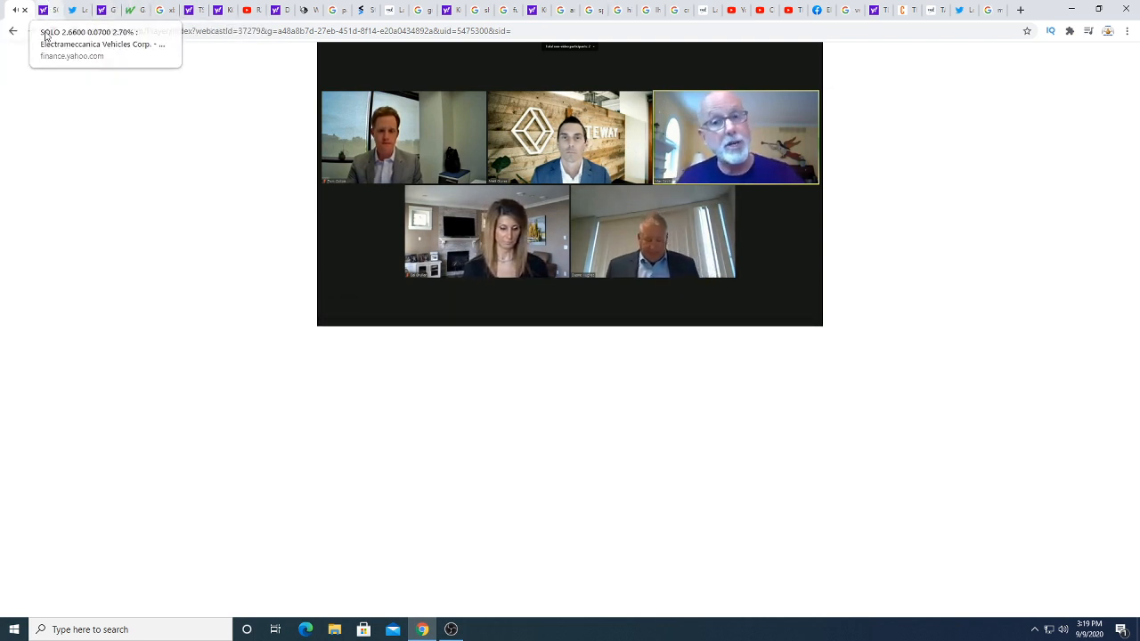
mouse_move(51, 30)
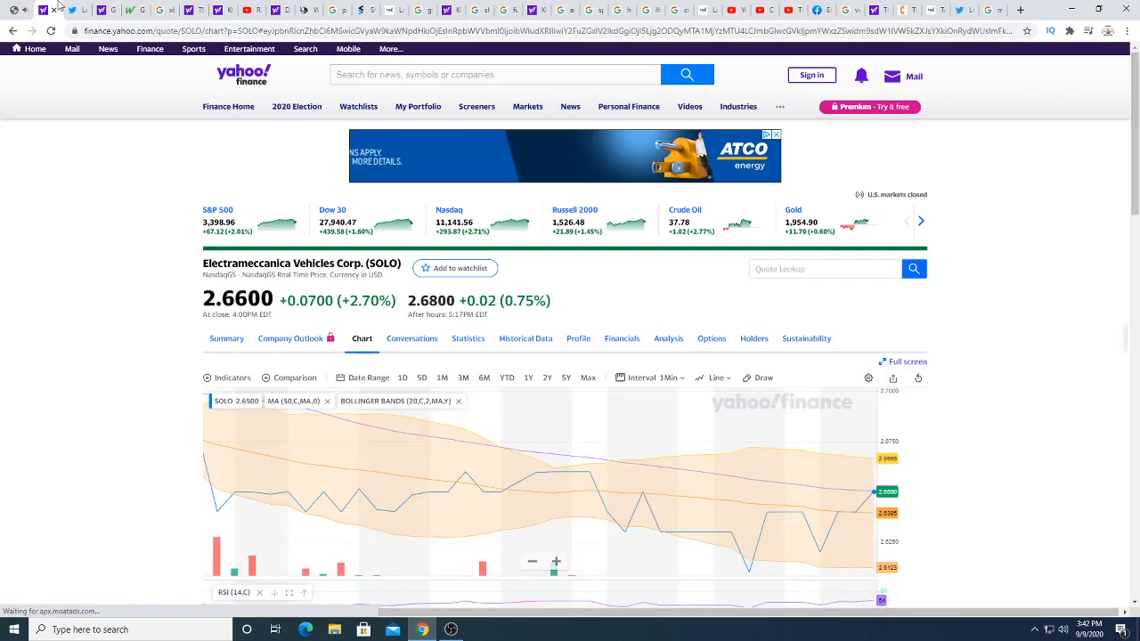
click(51, 31)
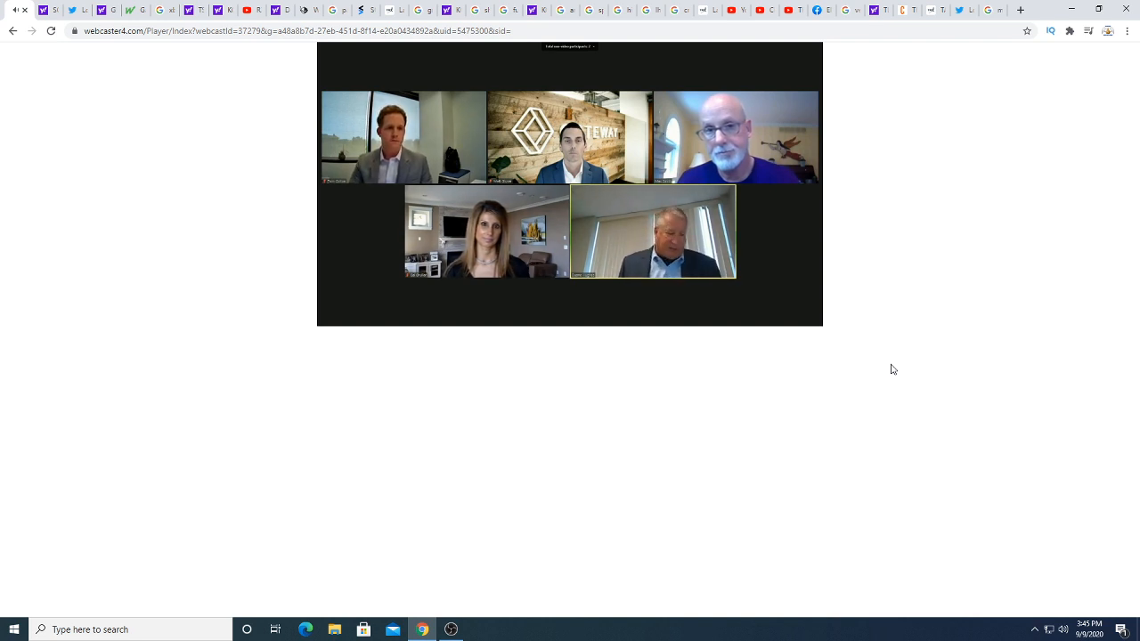
mouse_move(685, 212)
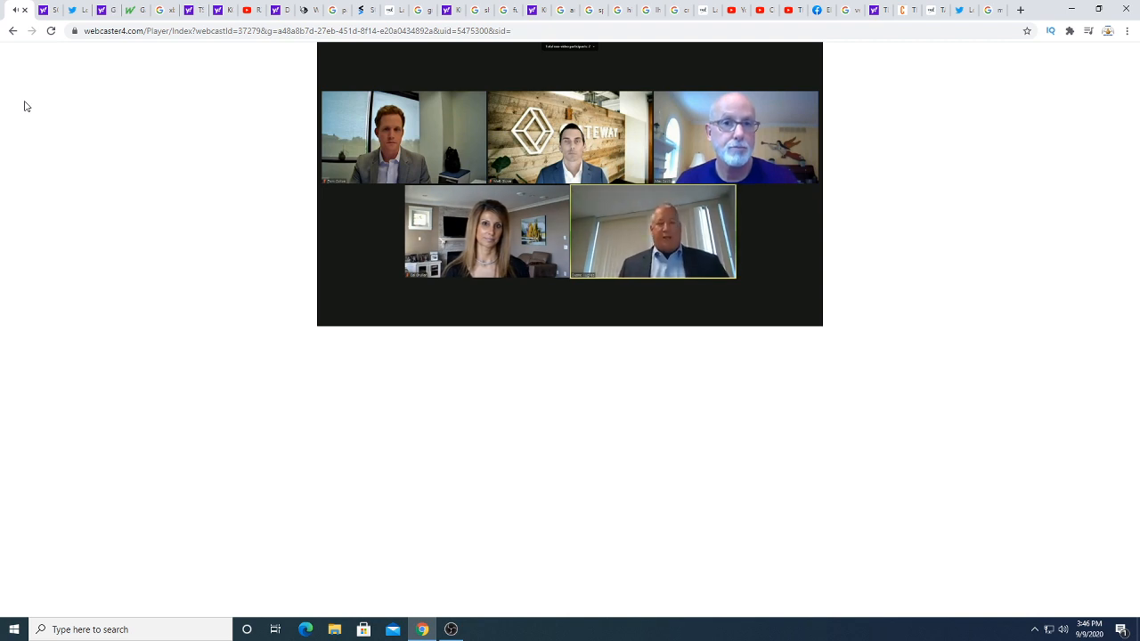
click(54, 9)
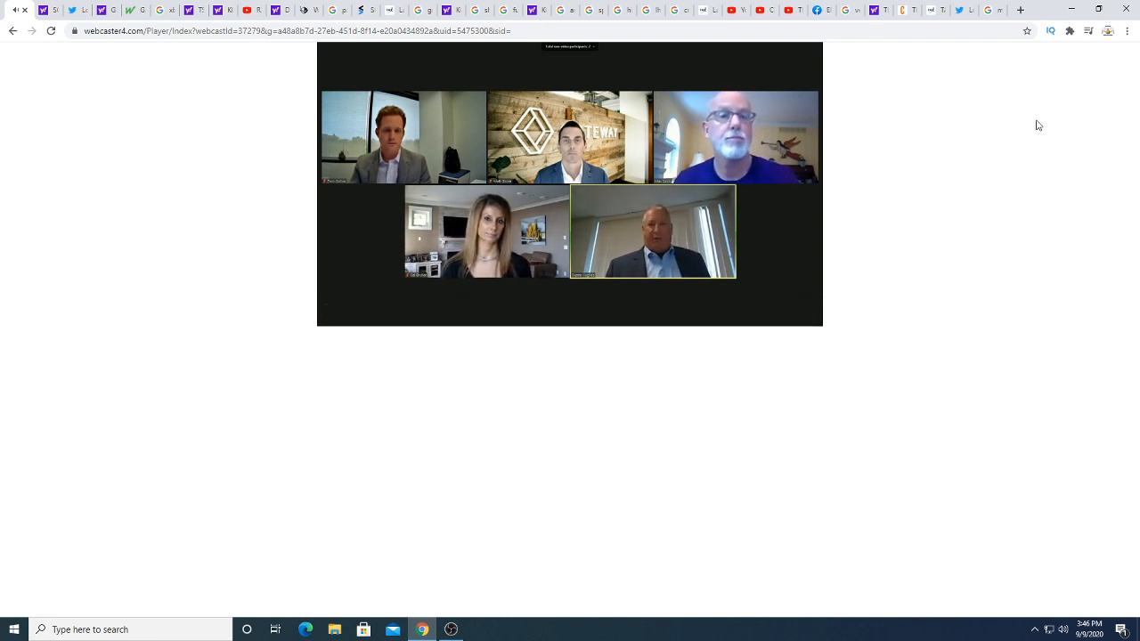
mouse_move(1032, 134)
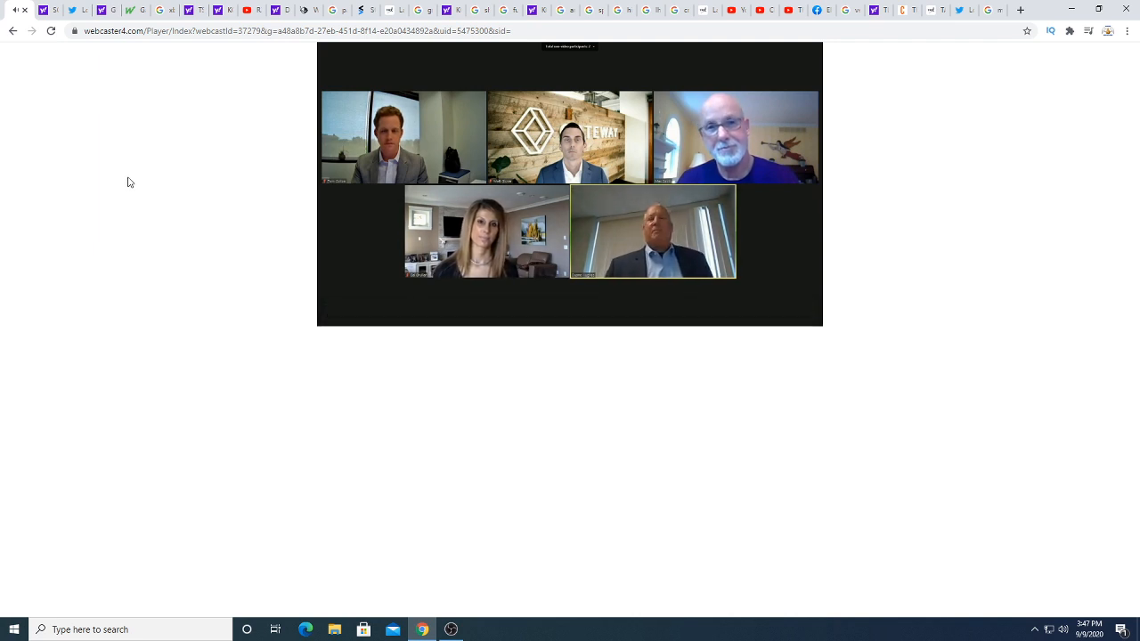
mouse_move(141, 181)
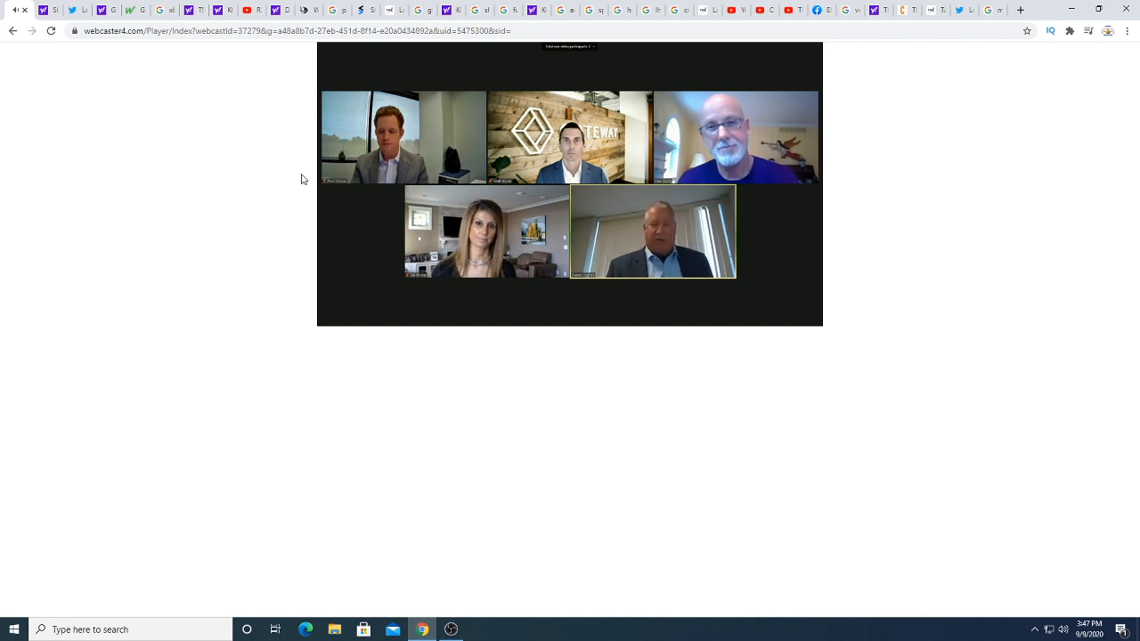
mouse_move(619, 161)
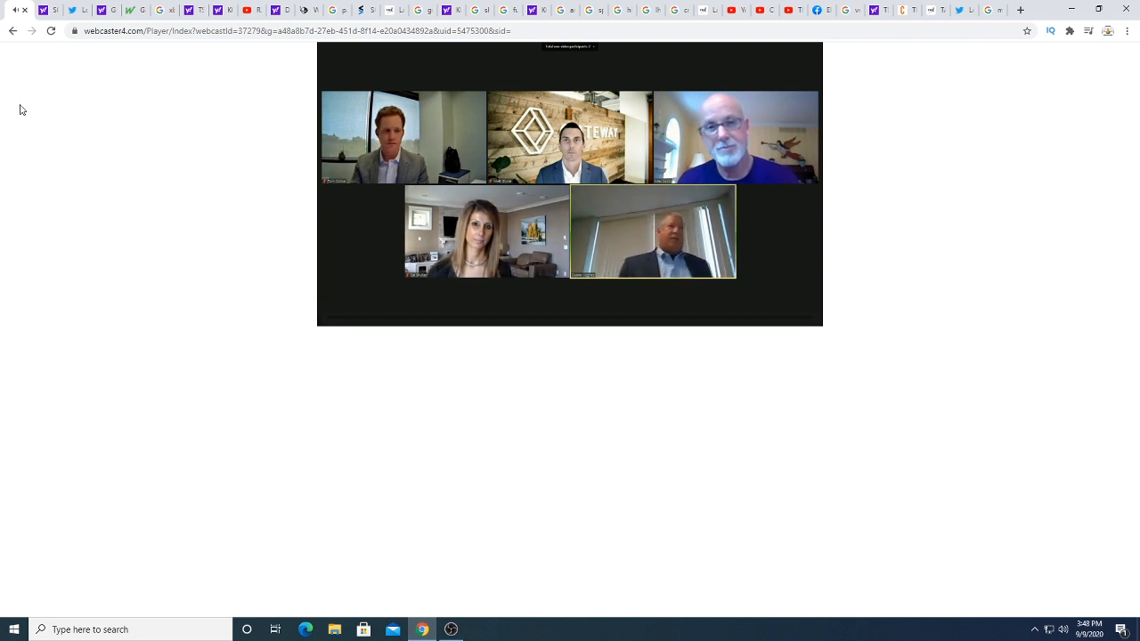
mouse_move(287, 133)
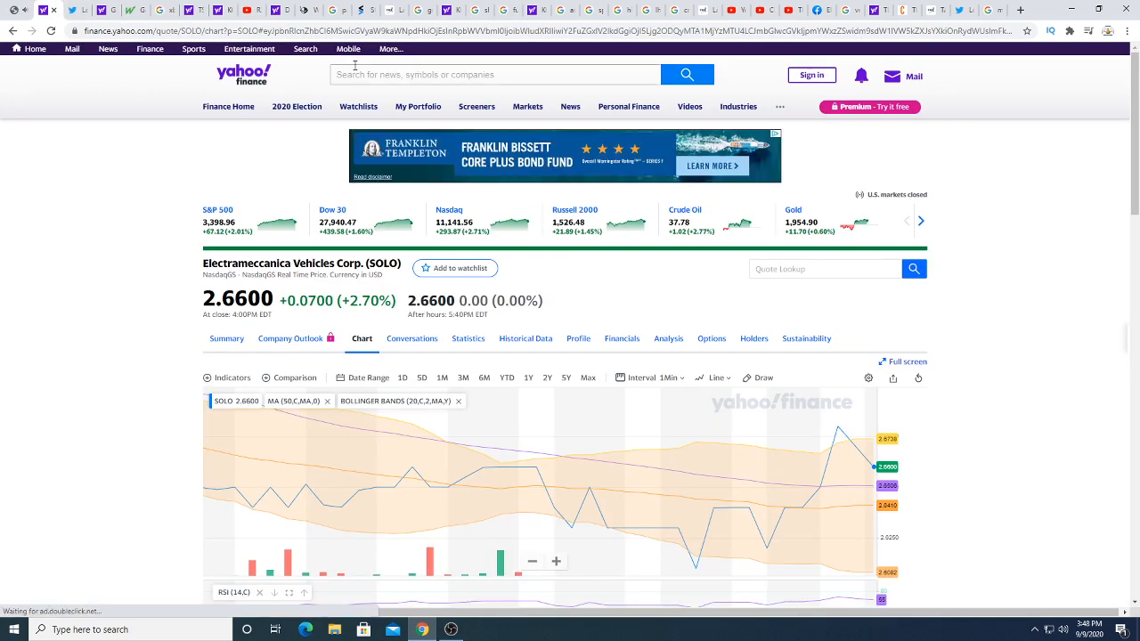
After entering the WKHS201016C00040000 option symbol, search DPHC and open the DiamondPeak Holdings quote
text(WKHS201016C00040000)
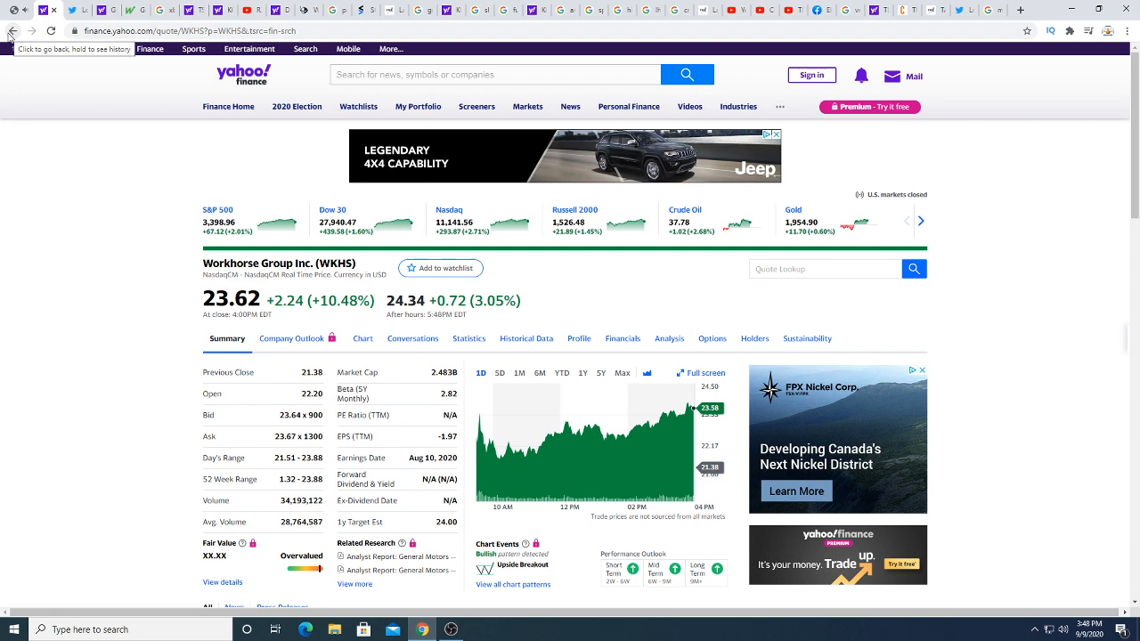
click(495, 74)
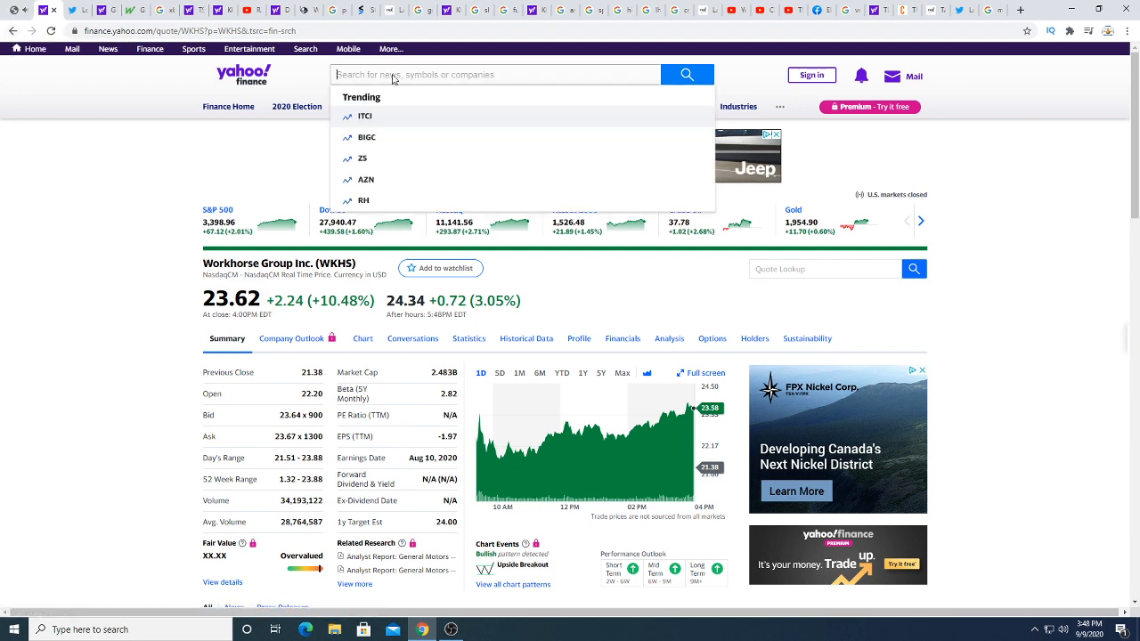
text(DPHC)
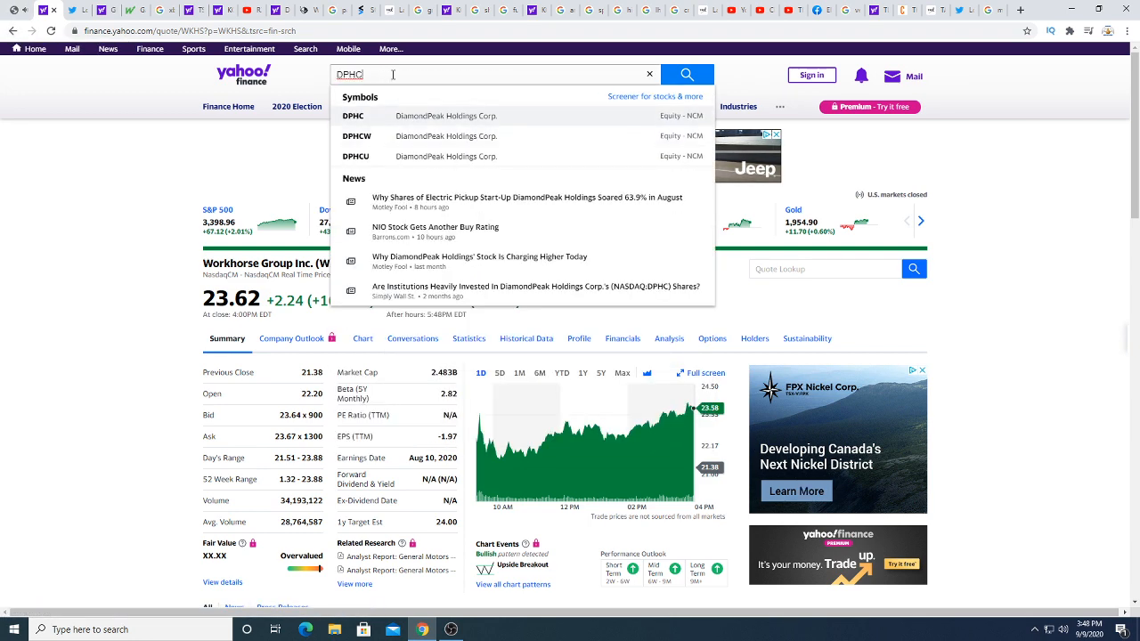
click(352, 115)
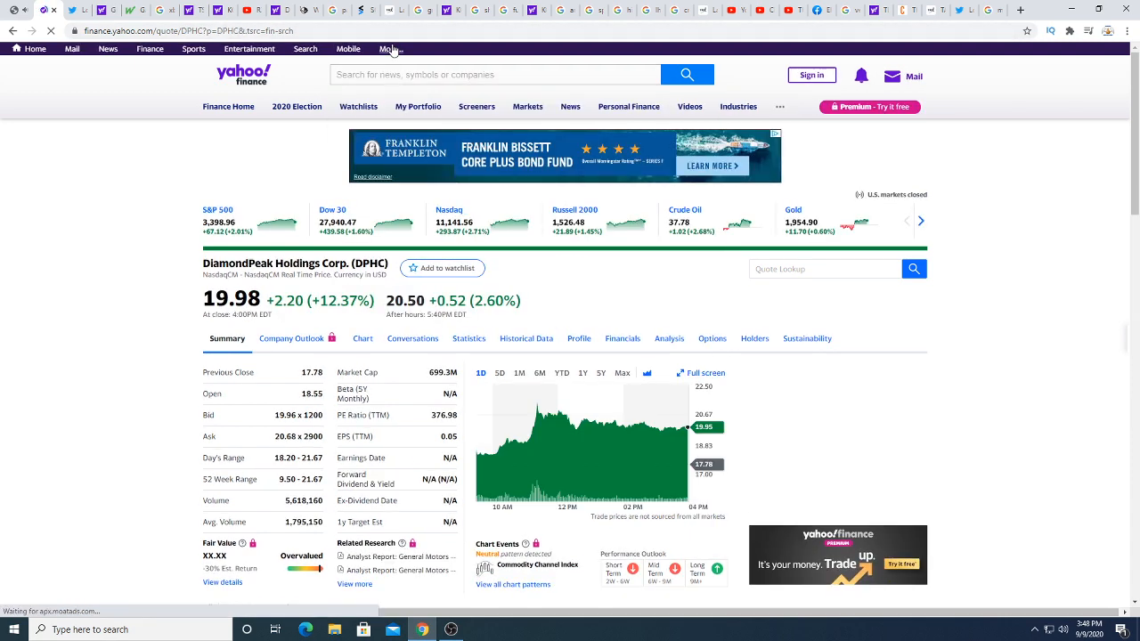